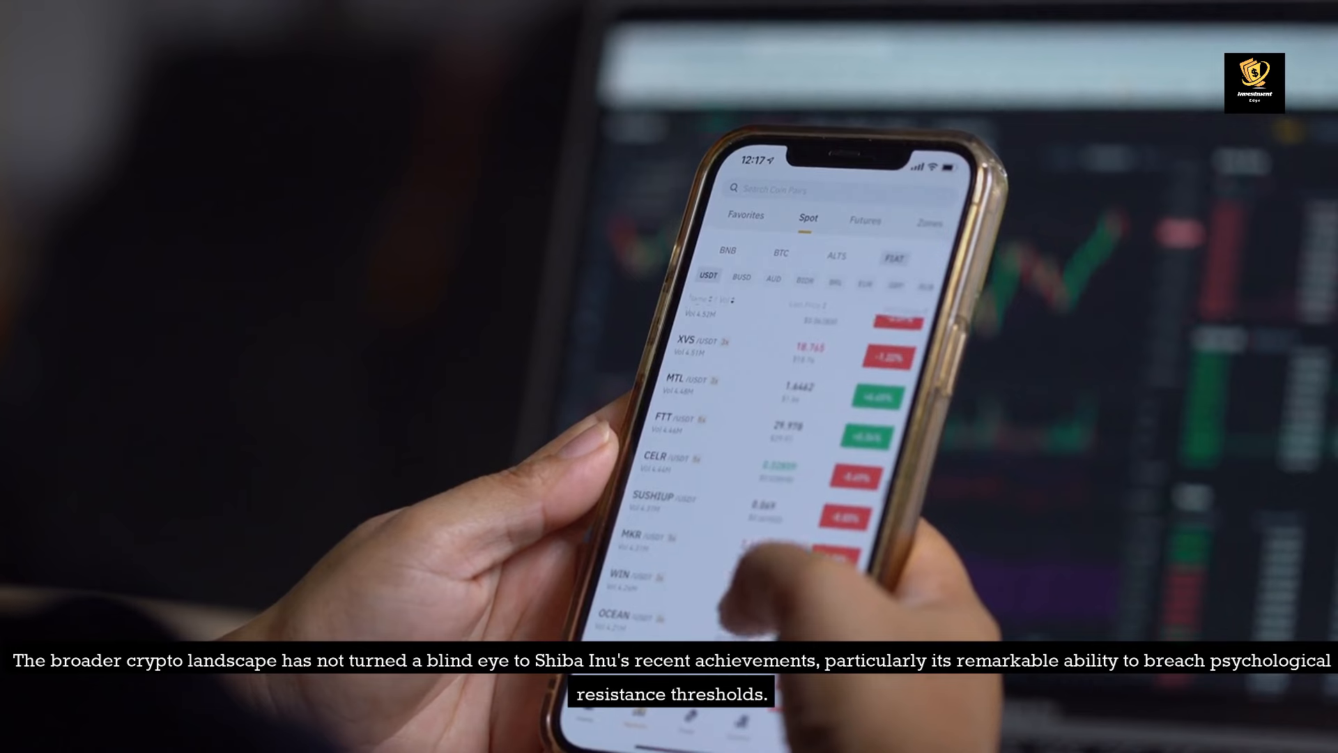
scroll("down", 3)
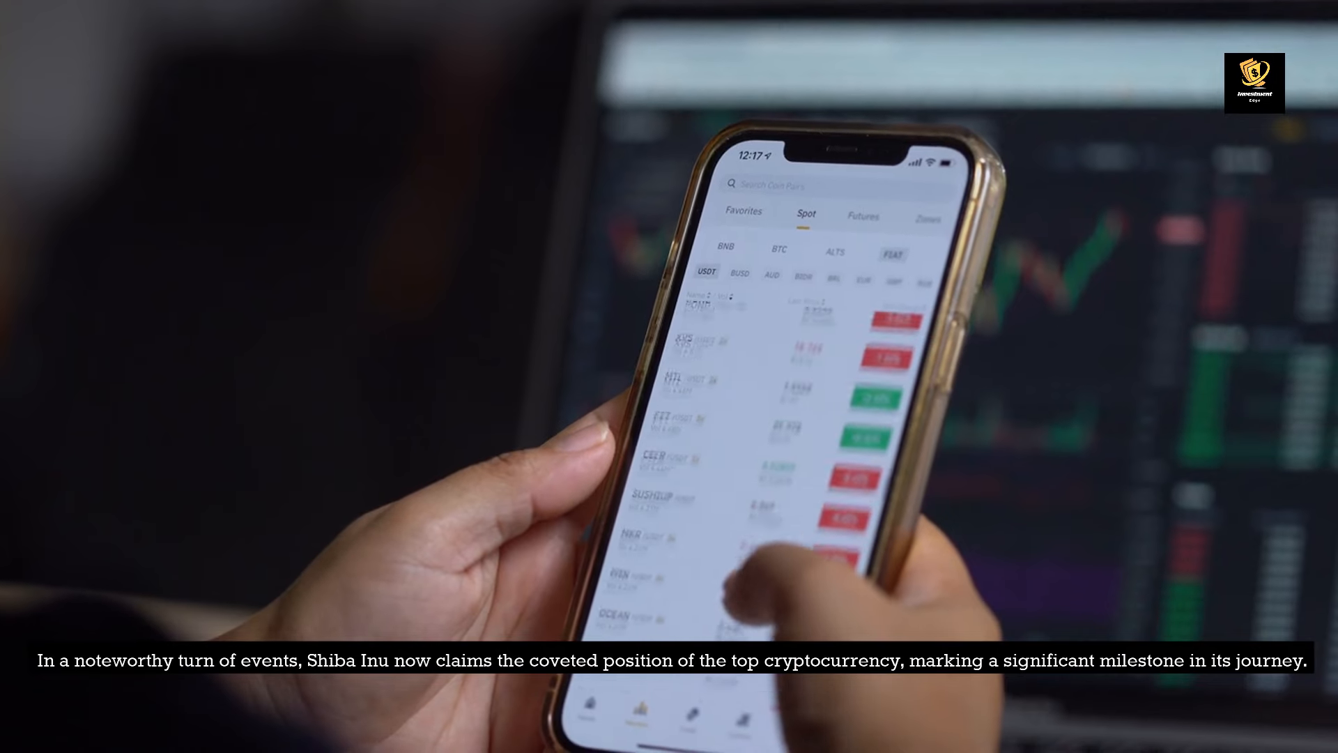
scroll("down", 3)
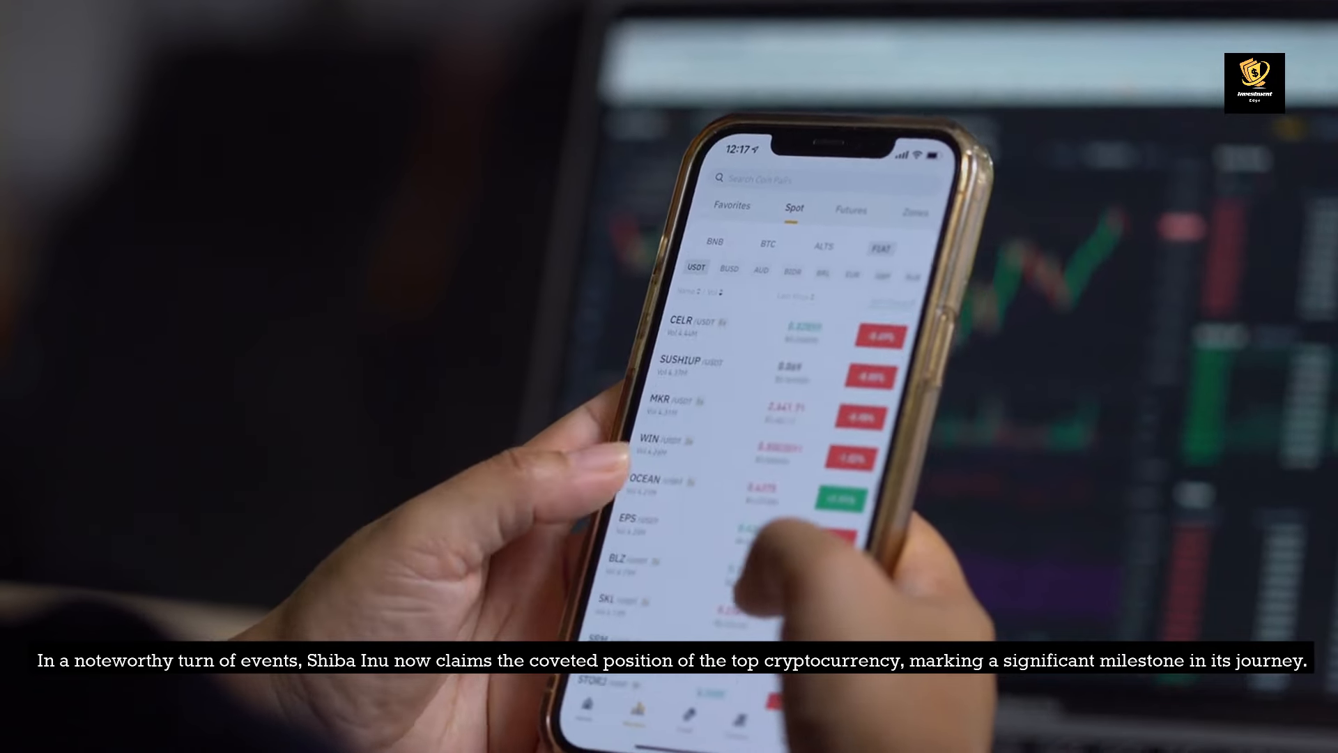